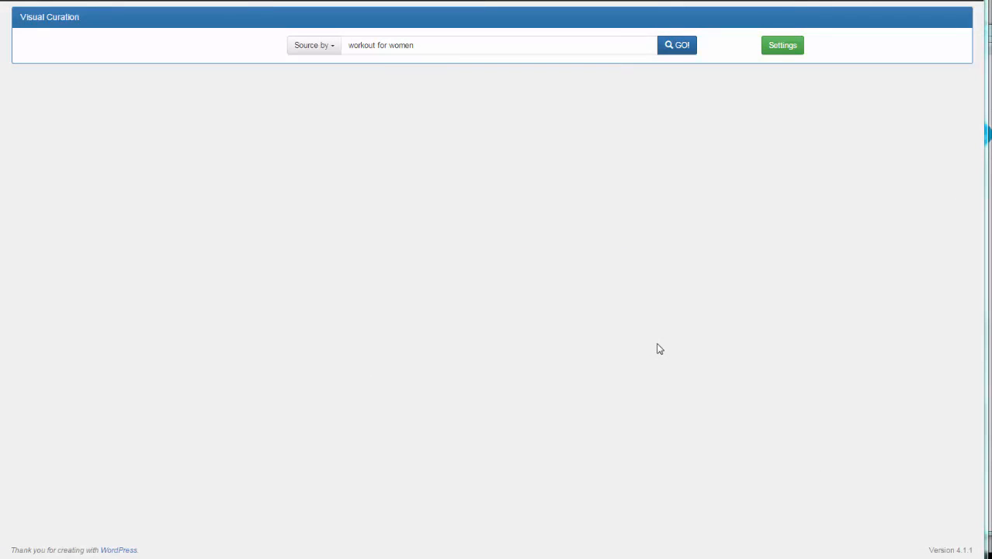
mouse_move(359, 171)
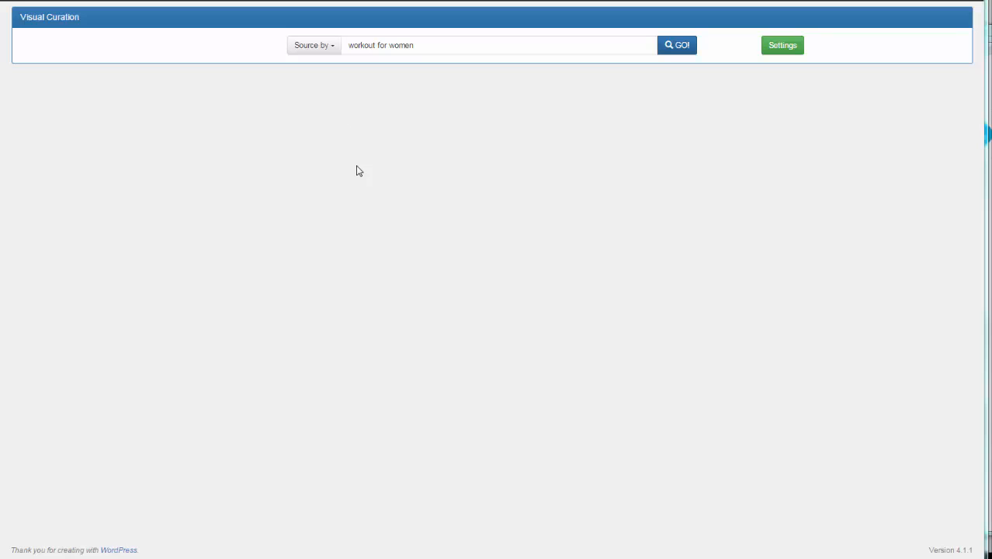
mouse_move(305, 160)
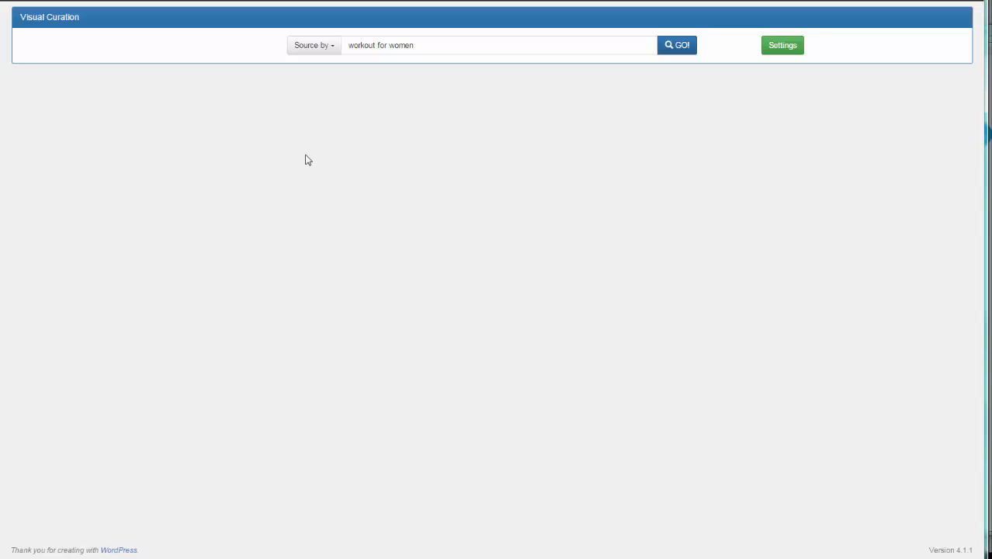
mouse_move(381, 204)
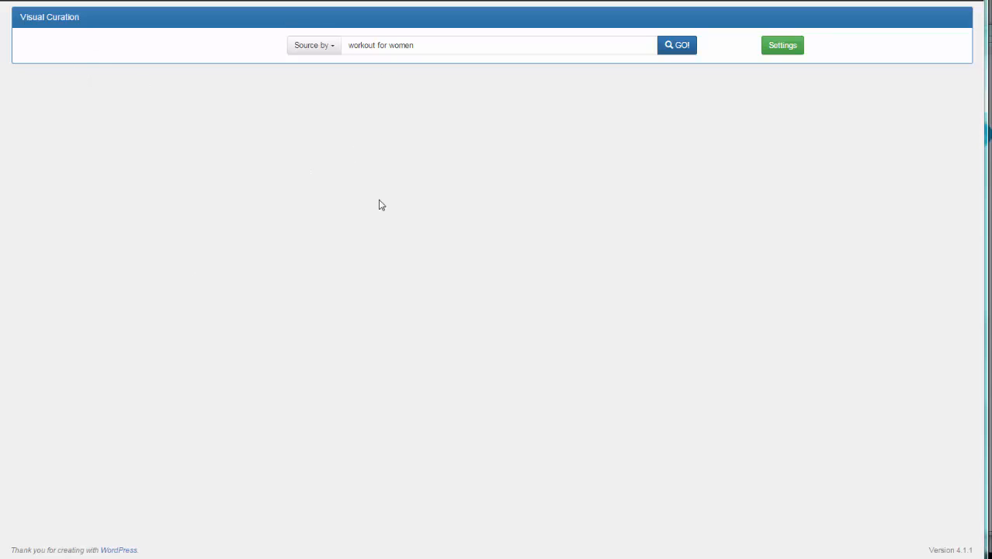
mouse_move(385, 234)
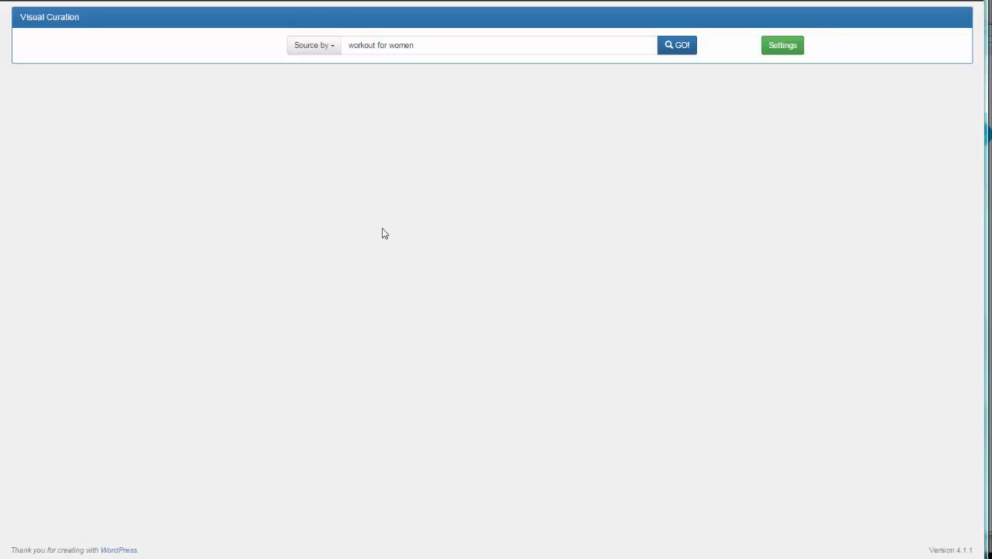
mouse_move(435, 229)
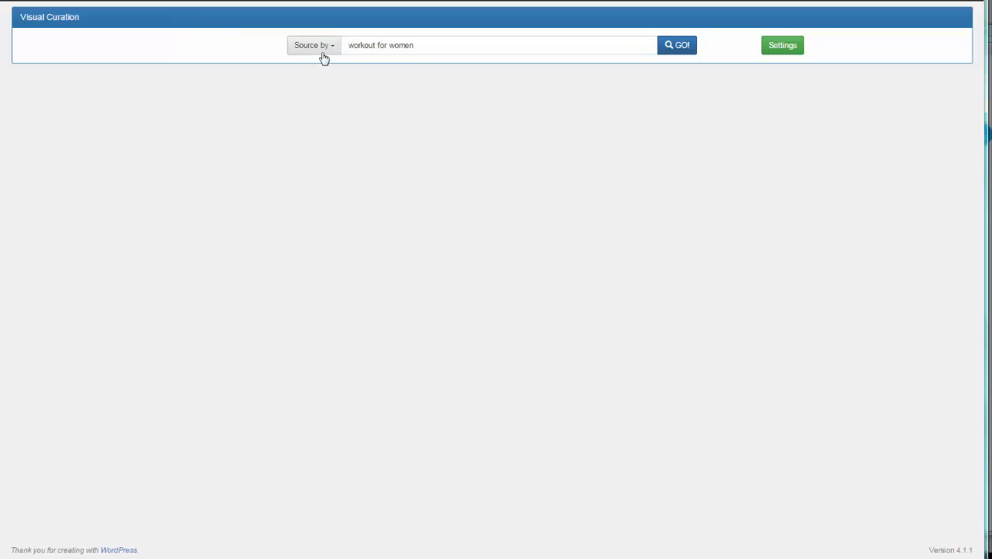
Step: Show the Source by list of content sources, from Google and Wikipedia to Flickr and YouTube
click(313, 44)
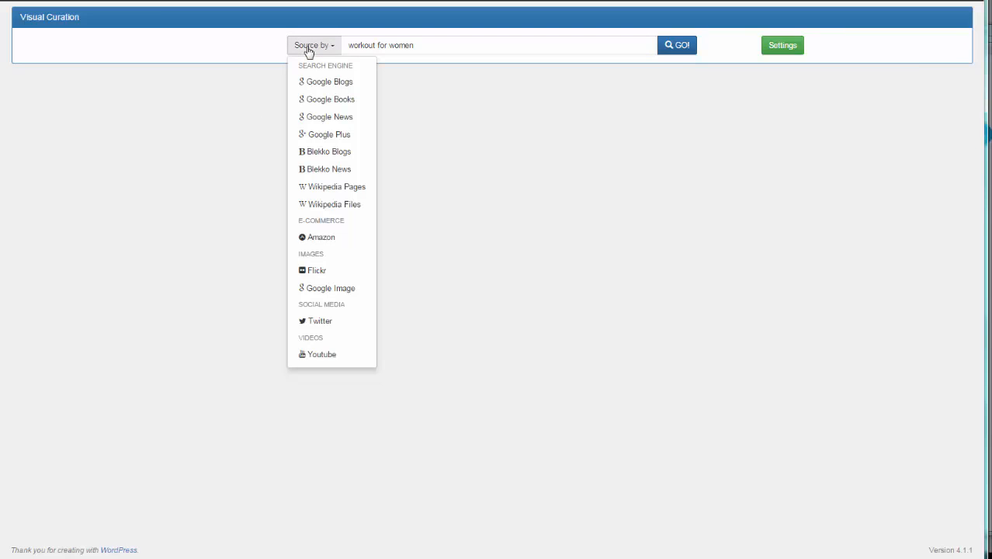
mouse_move(321, 354)
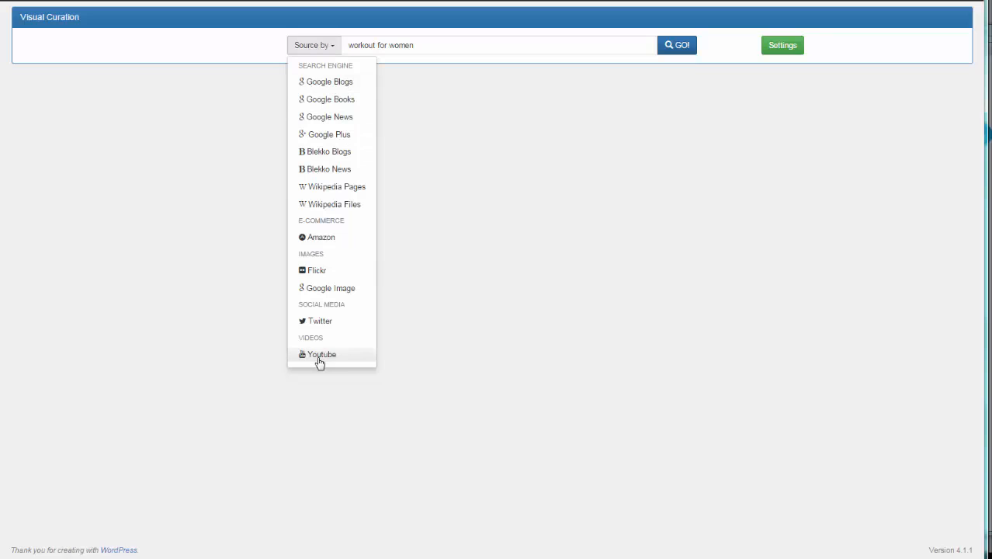
mouse_move(329, 82)
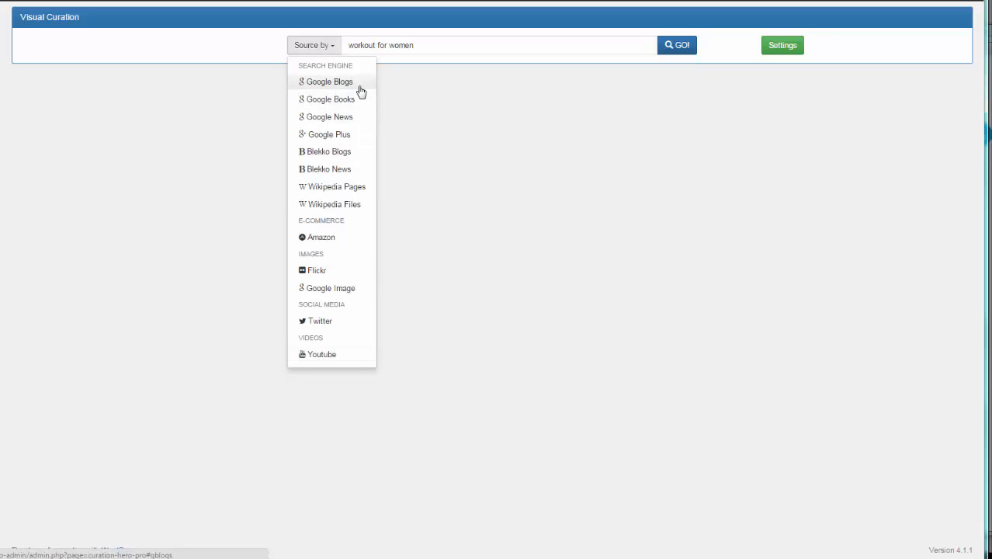
mouse_move(399, 83)
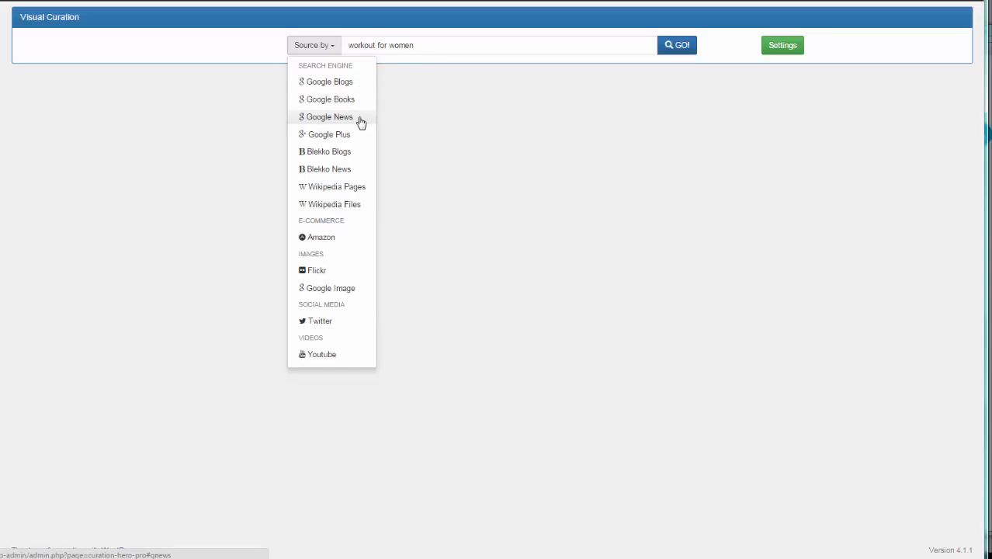
mouse_move(349, 151)
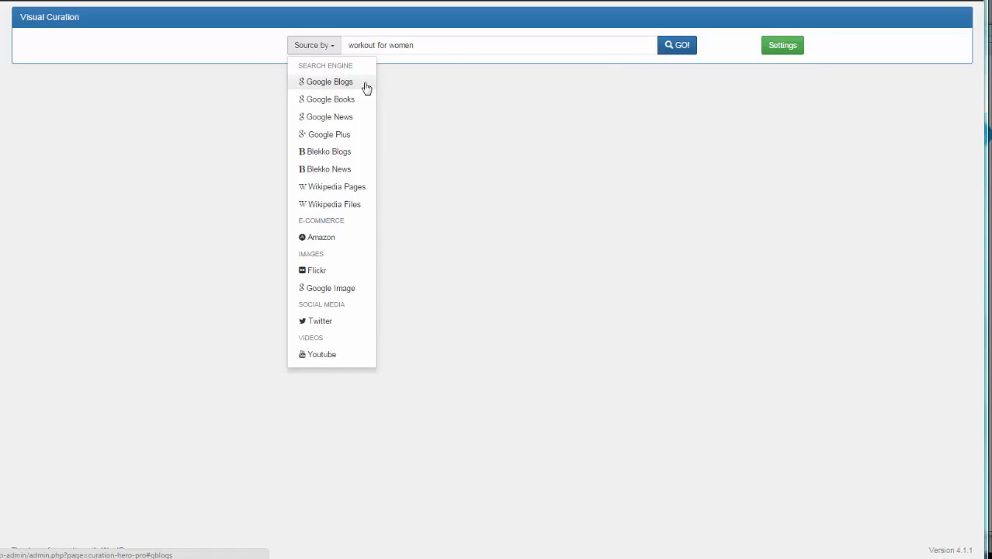
Step: Pick Google Blogs to load 'workout for women' results and scroll through them
click(330, 81)
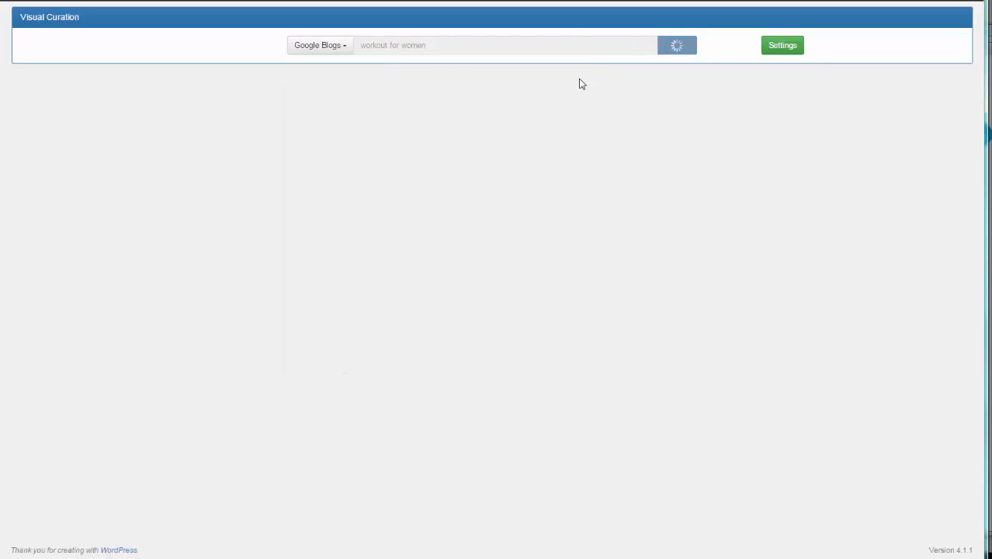
mouse_move(686, 58)
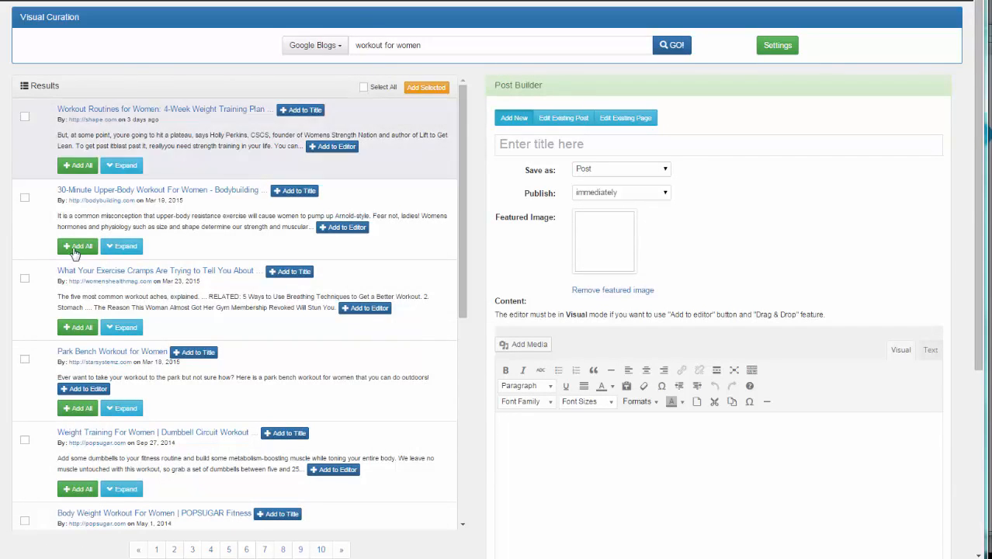
scroll(down, 3)
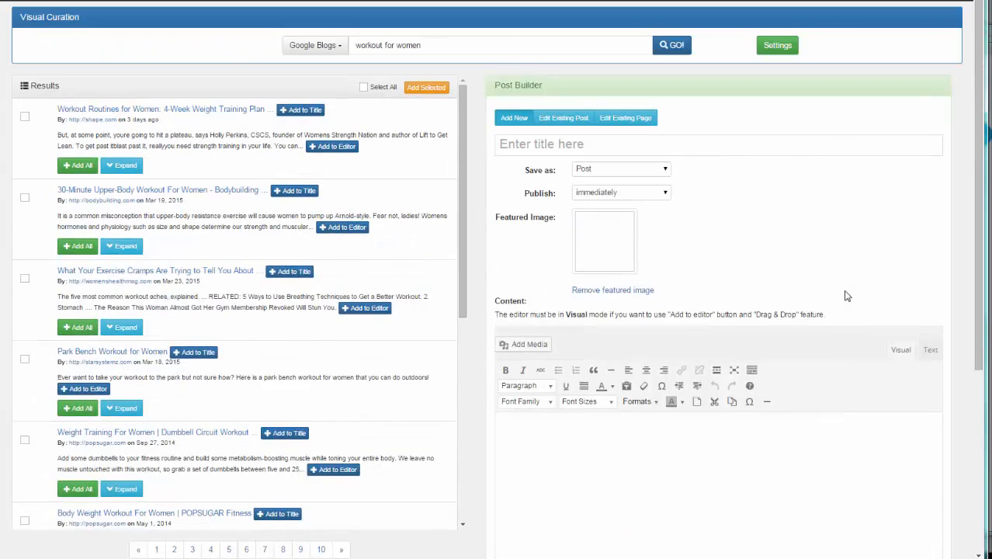
mouse_move(807, 276)
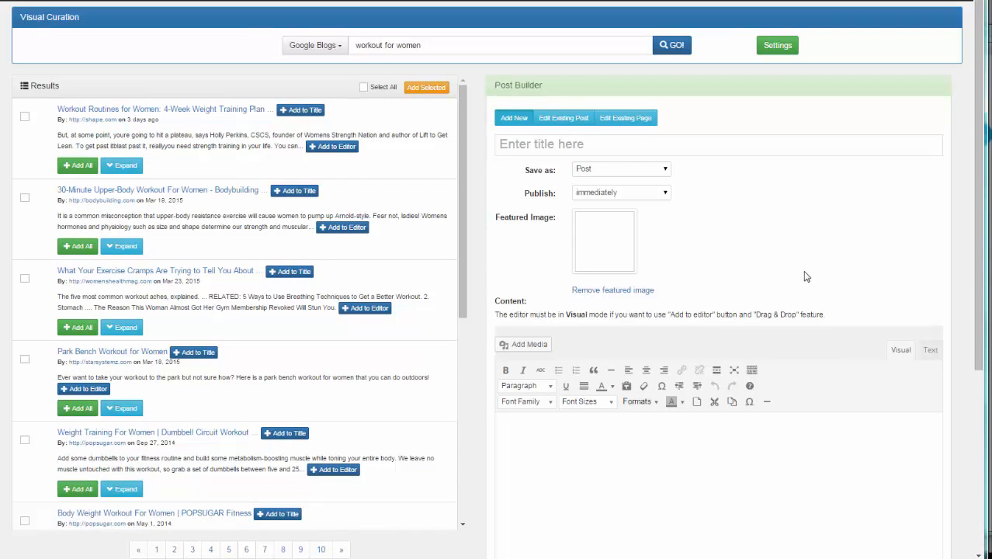
mouse_move(140, 109)
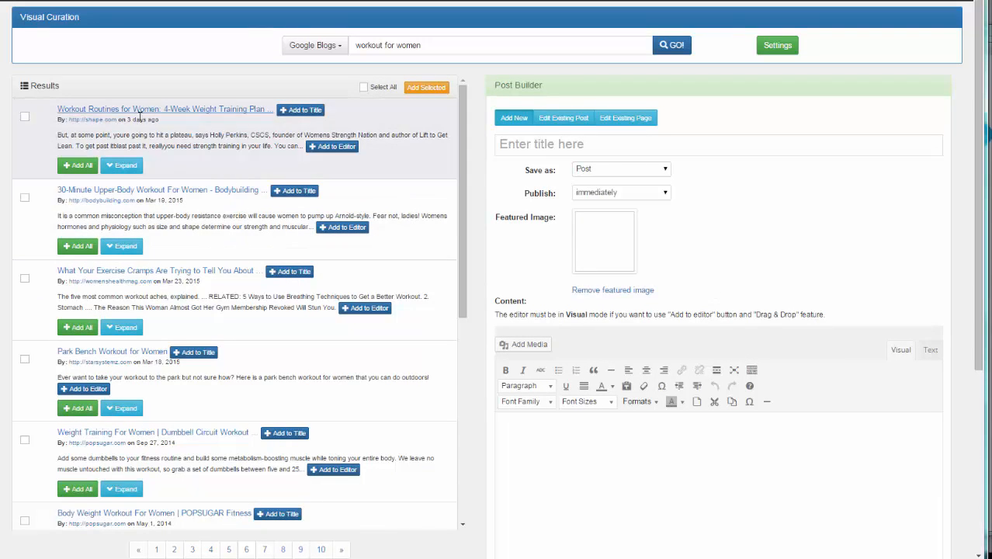
mouse_move(243, 126)
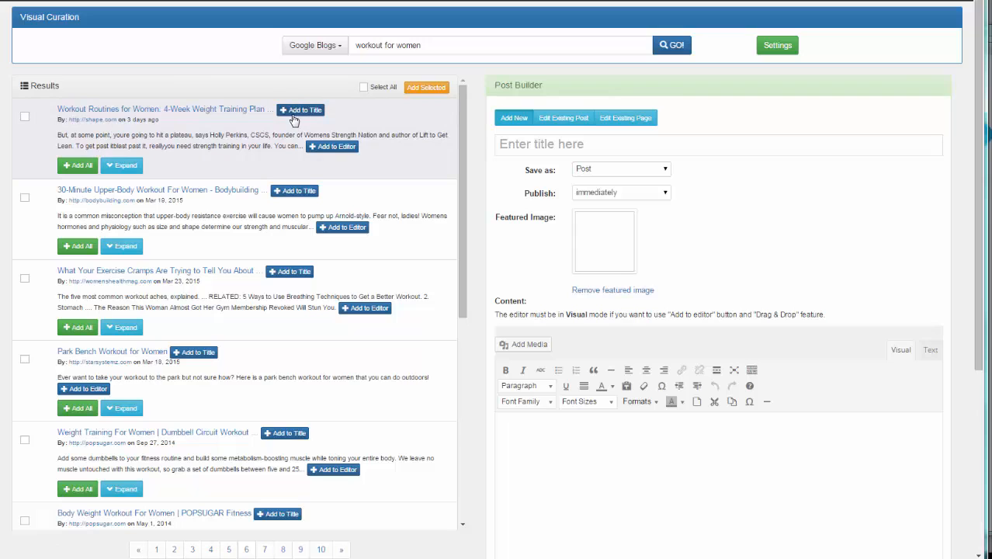
Step: Use the top result's headline 'Workout Routines for Women: 4-Week Weight Training Plan' as title
click(300, 109)
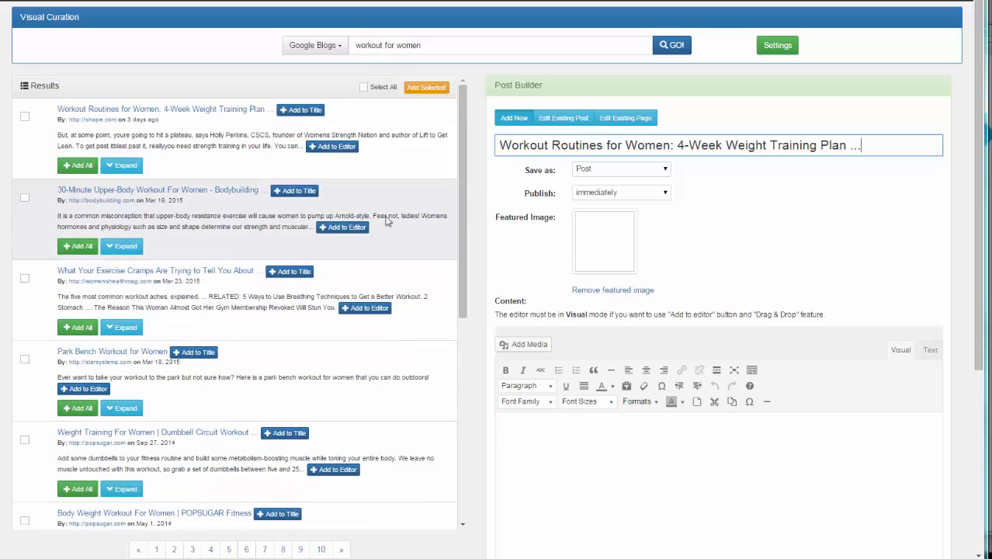
mouse_move(230, 319)
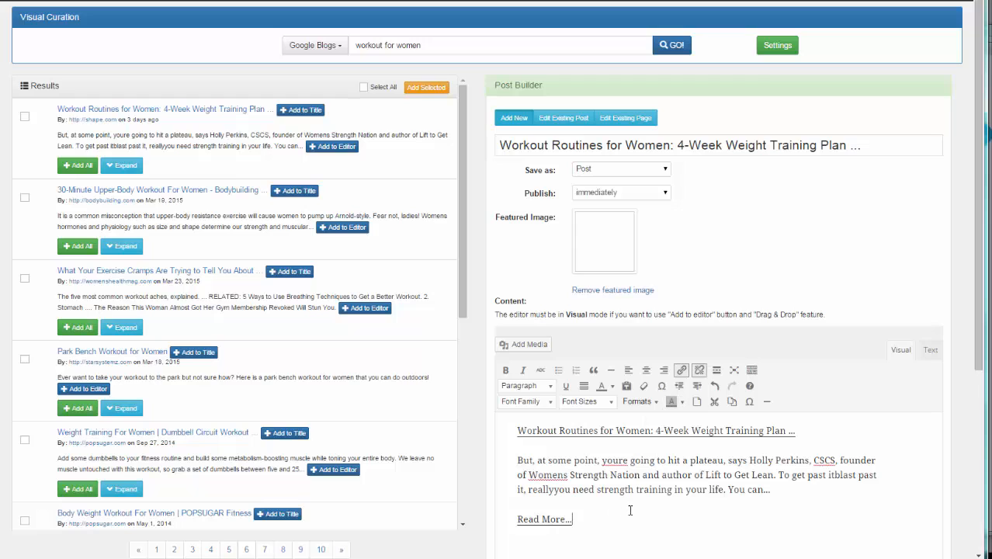
mouse_move(487, 276)
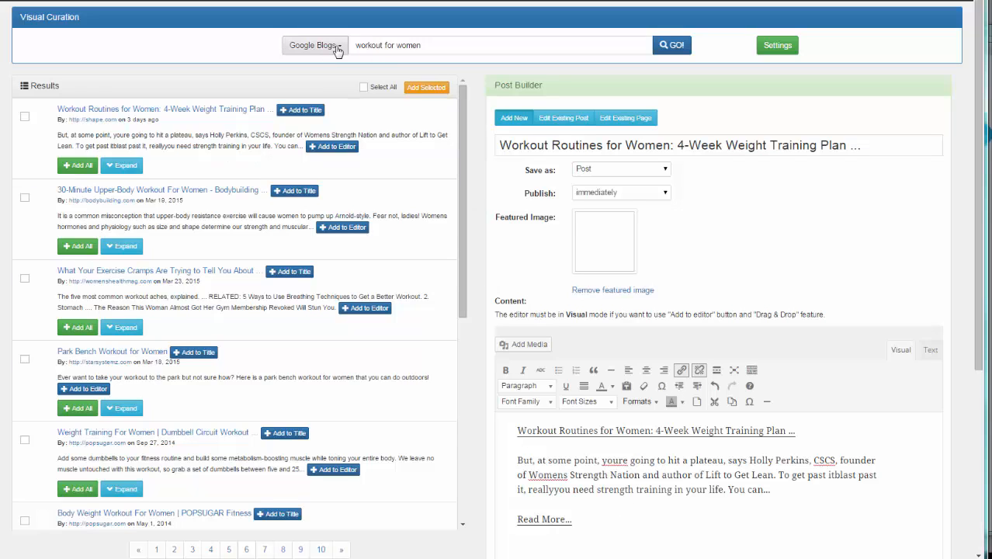
Step: Switch the source to Google Image and browse the workout photo results
click(315, 44)
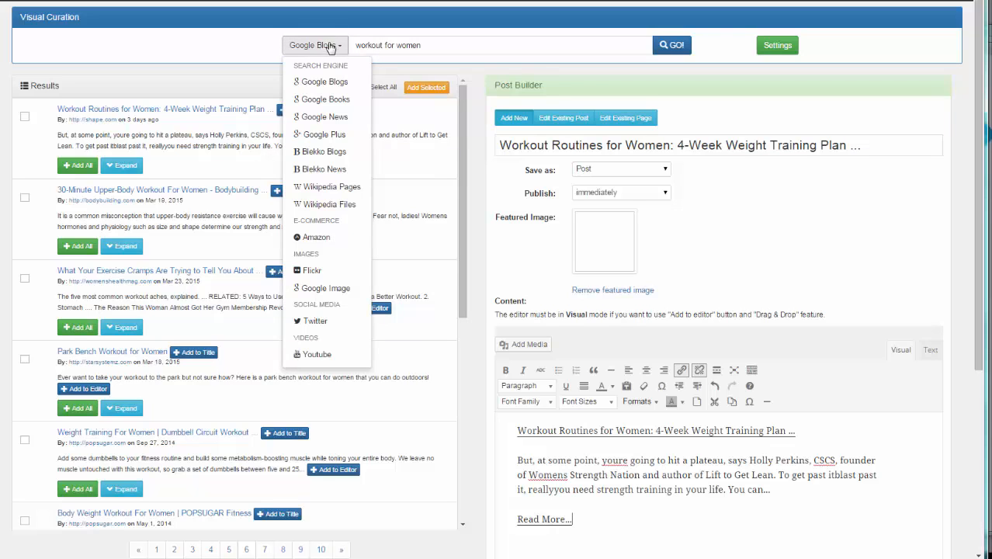
mouse_move(326, 288)
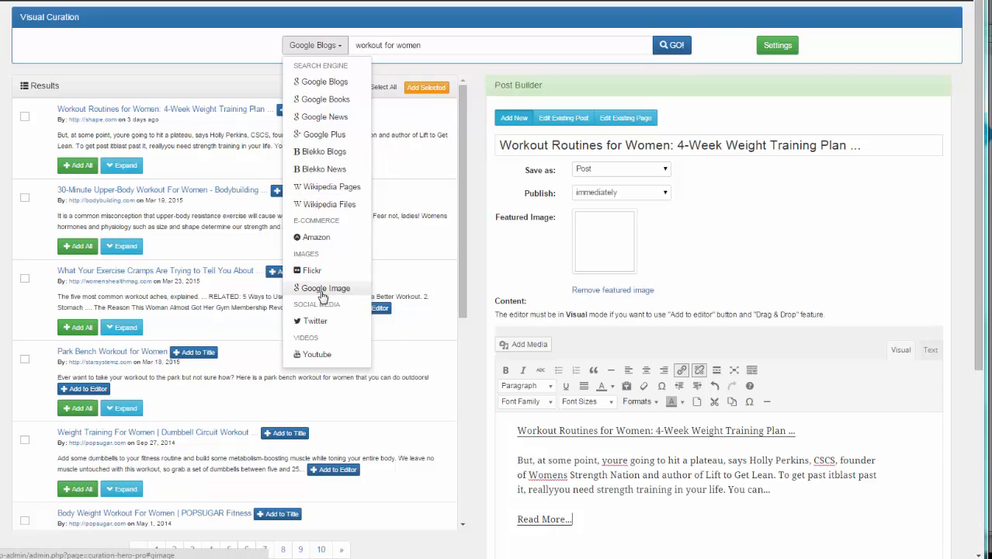
click(326, 288)
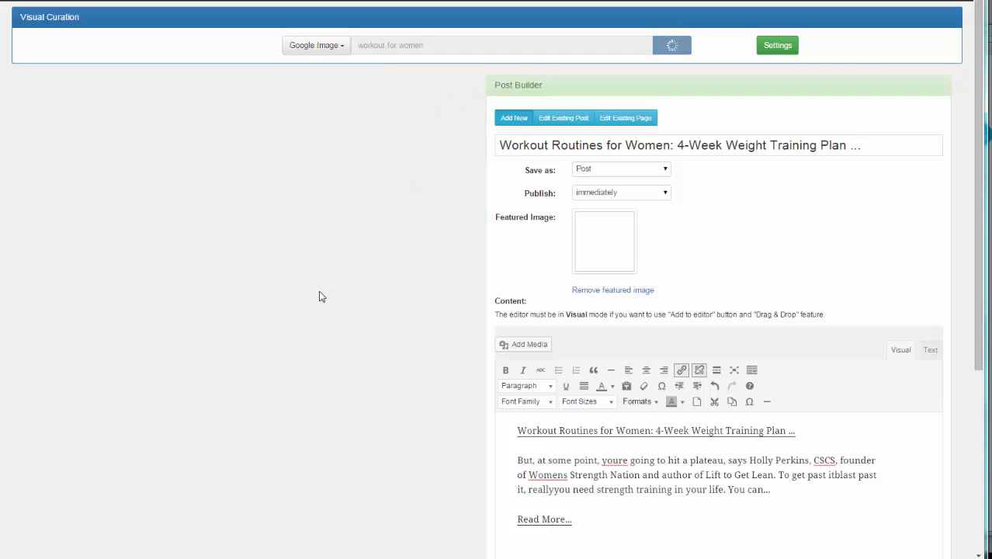
click(671, 45)
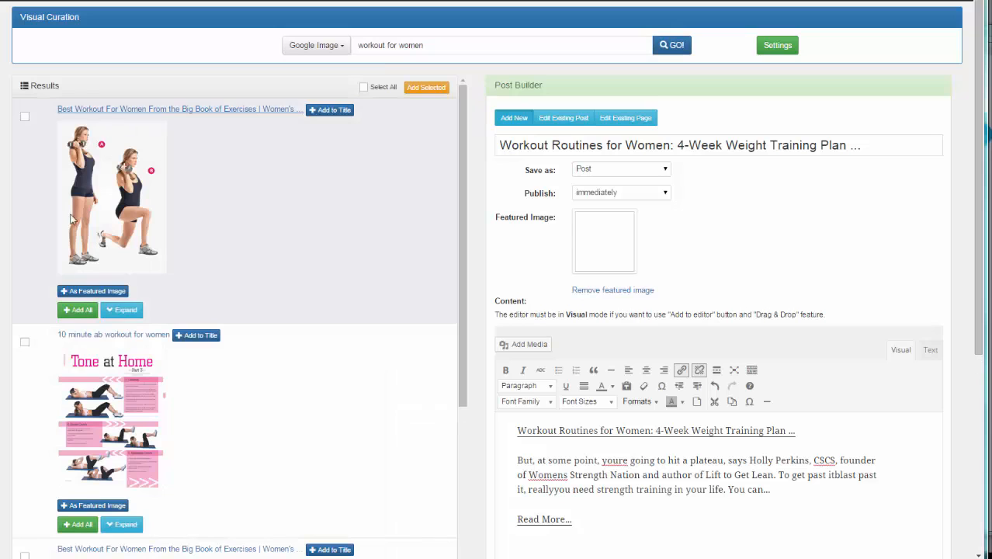
scroll(down, 3)
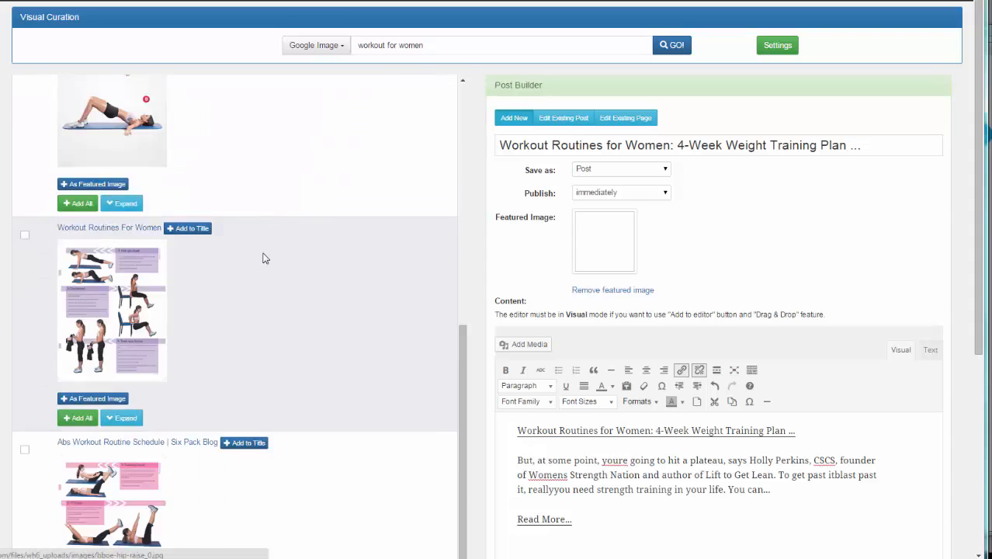
scroll(up, 3)
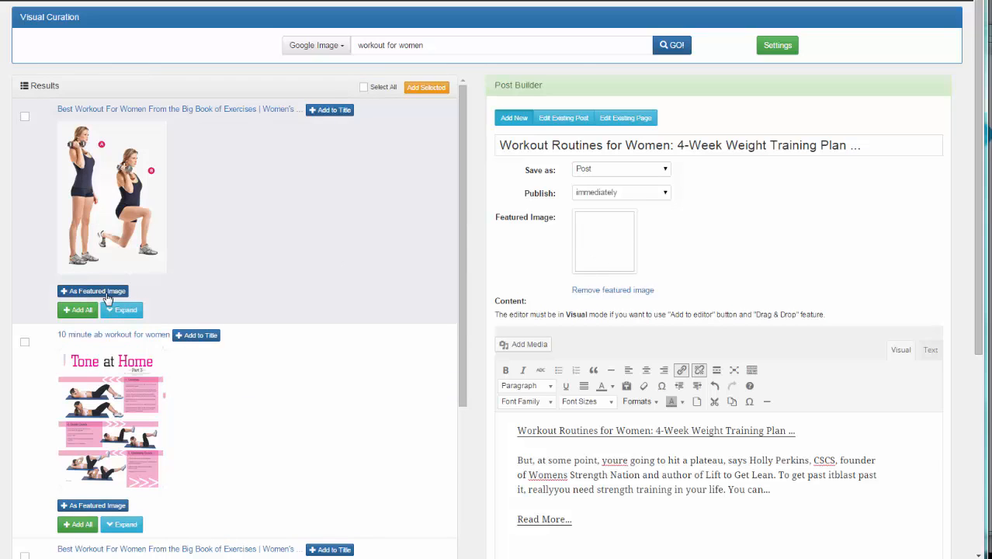
Step: Set the dumbbell lunge photo as featured image and select the Read More link for deletion
click(93, 291)
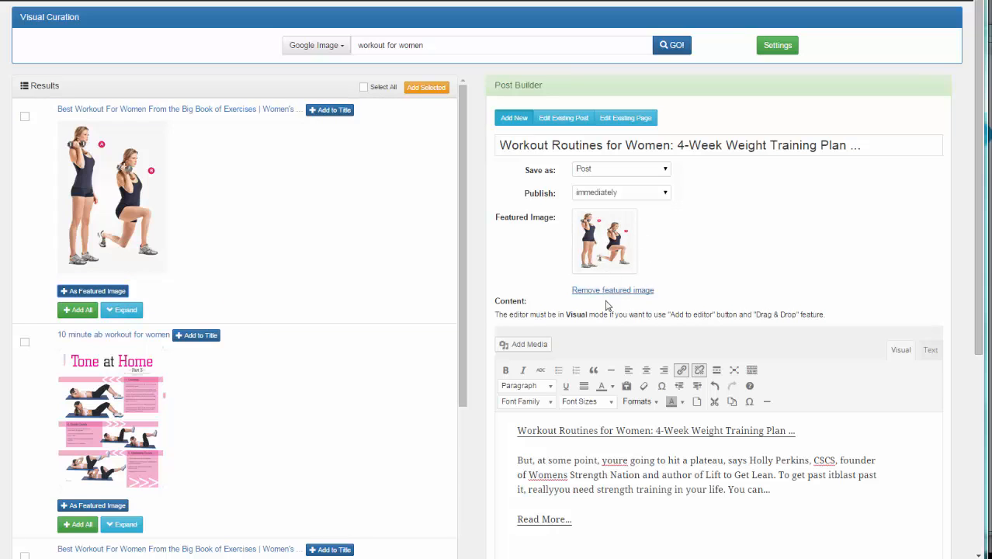
scroll(down, 3)
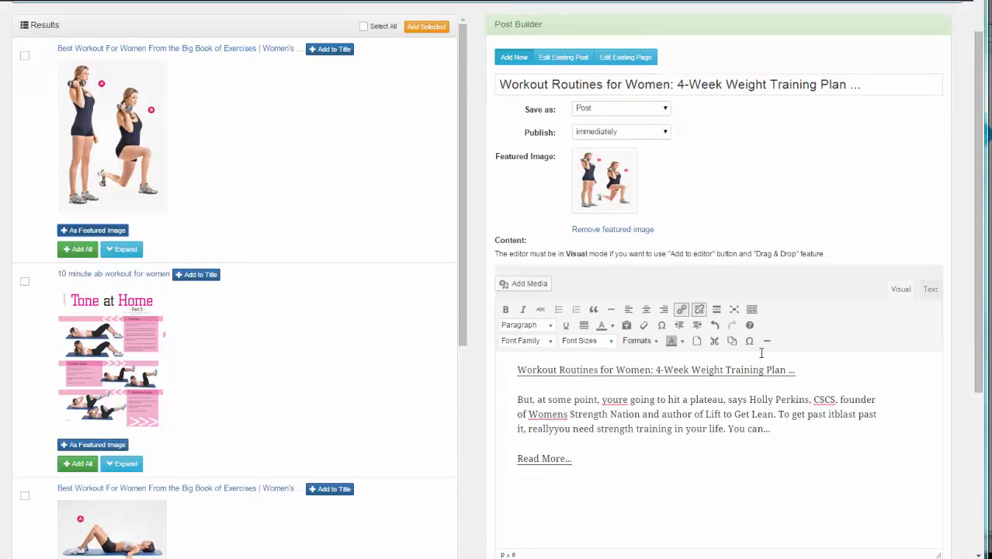
scroll(down, 3)
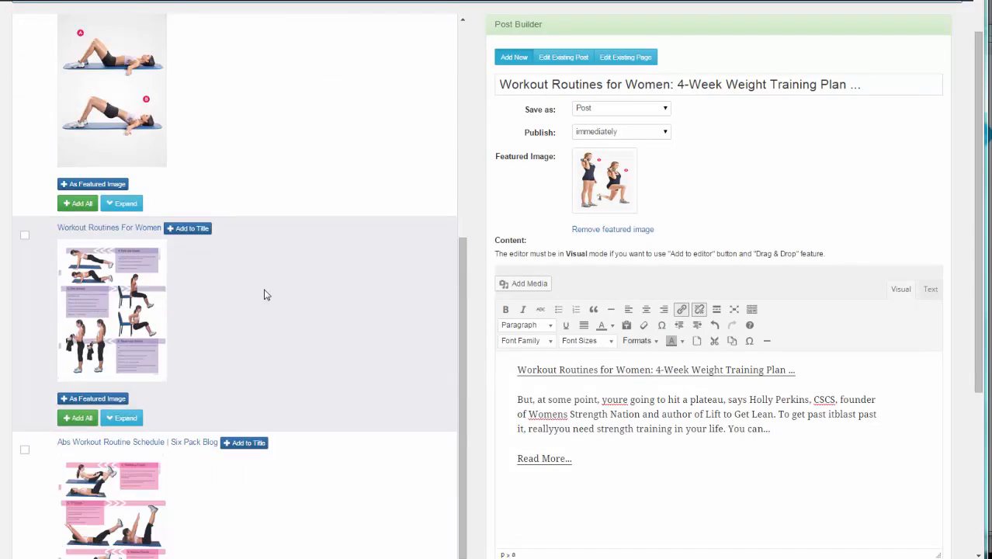
scroll(down, 3)
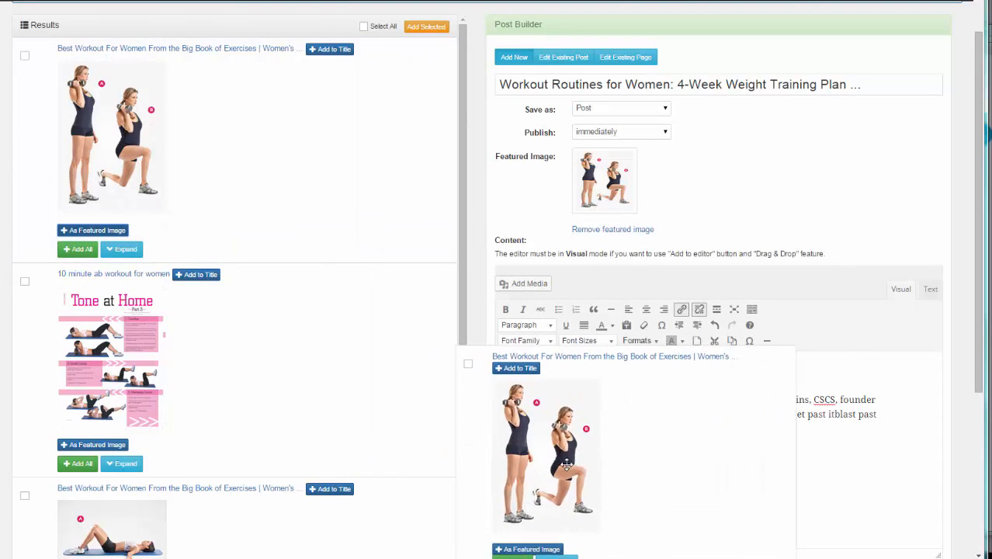
scroll(down, 3)
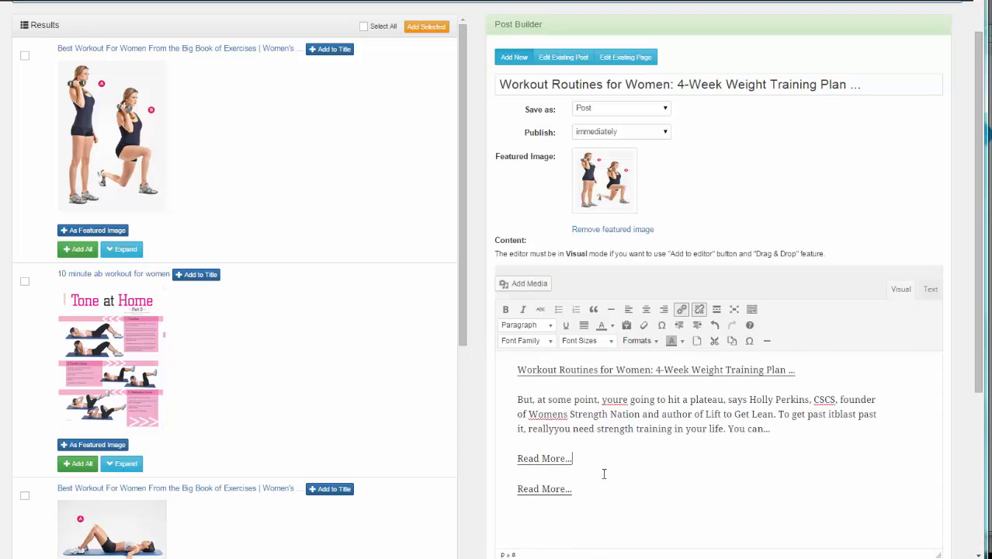
double_click(544, 458)
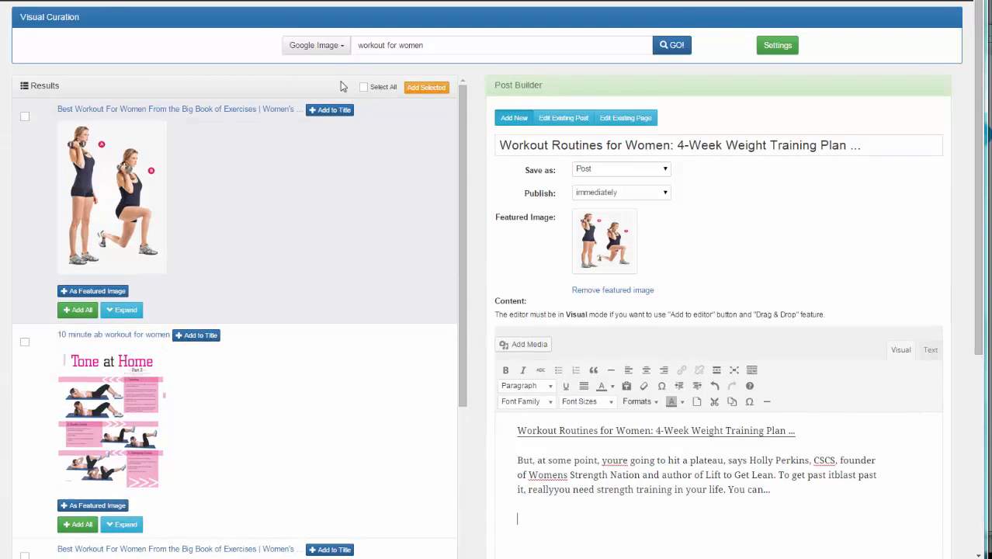
Step: Switch the source to YouTube and add the Fat Burning Cardio Workout video to the post
click(315, 45)
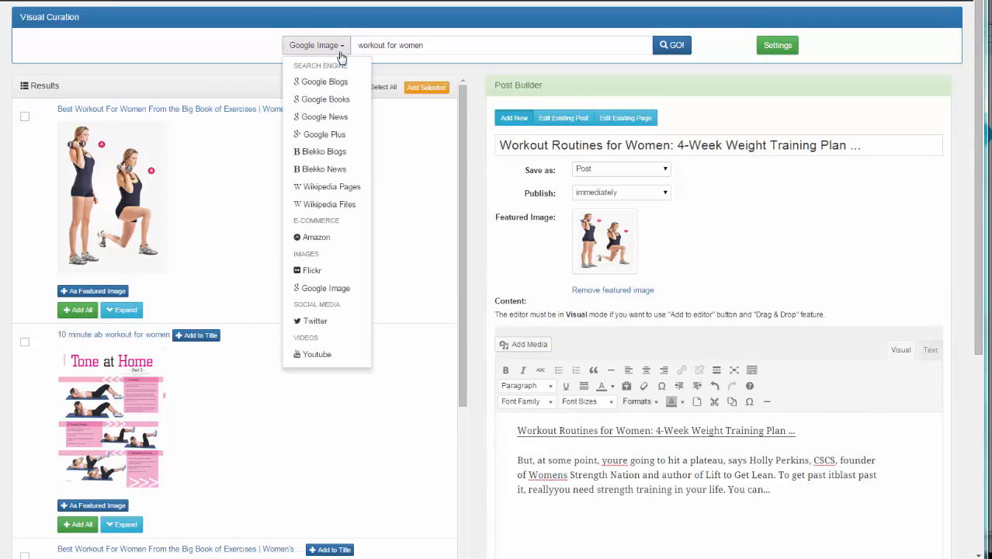
click(316, 354)
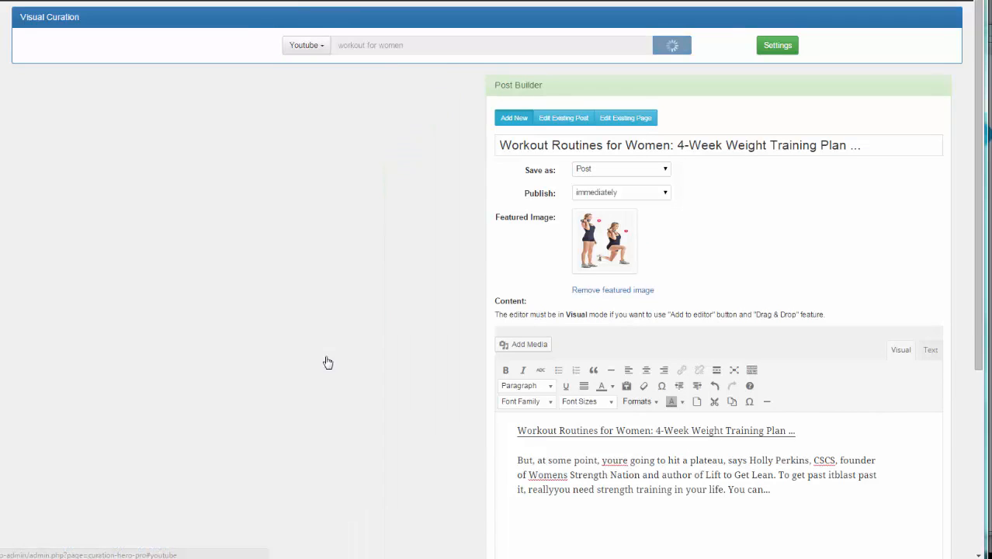
mouse_move(162, 101)
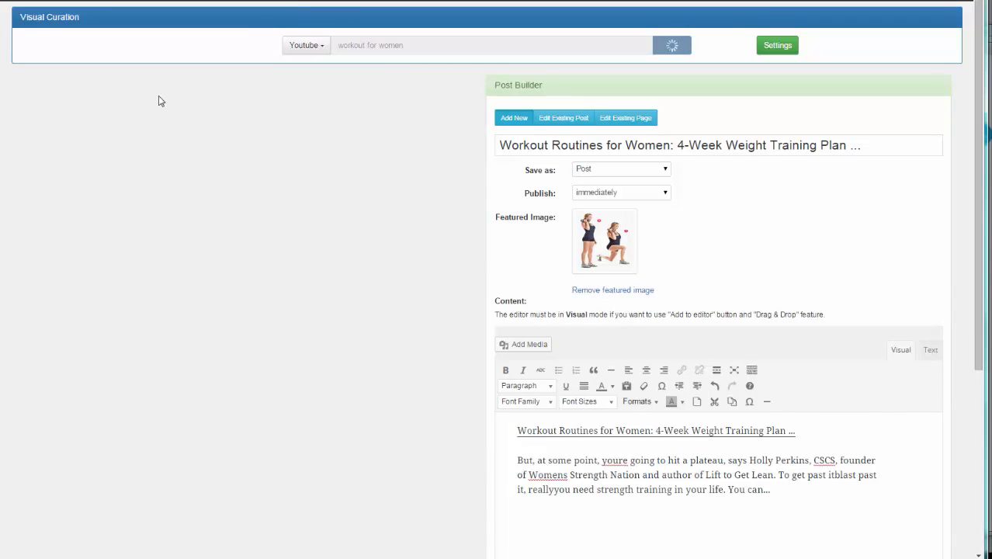
click(671, 44)
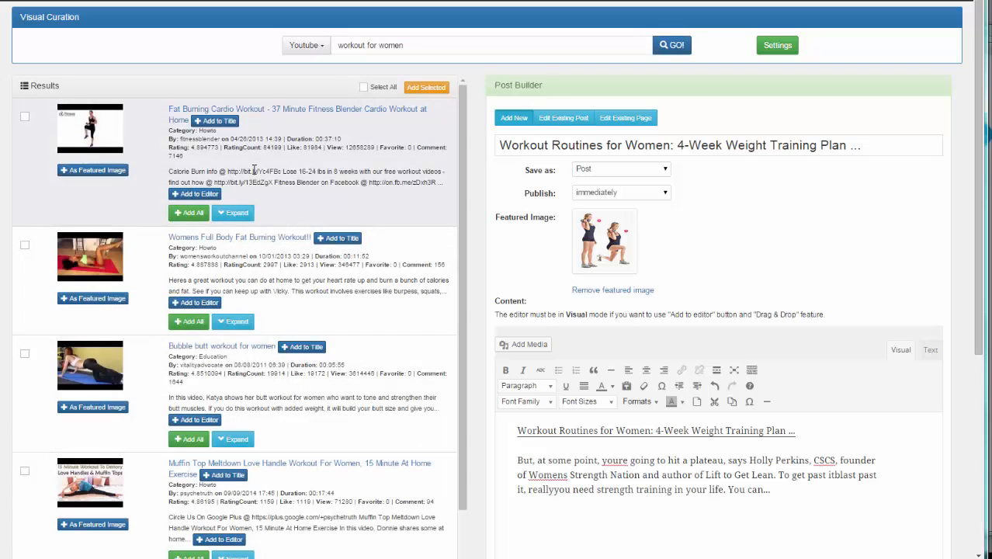
scroll(down, 3)
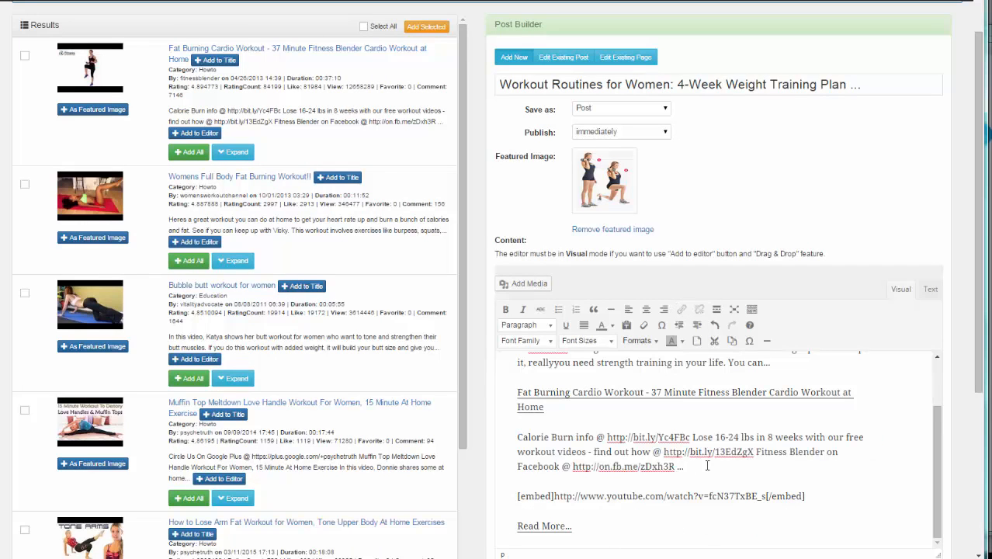
Step: Delete the Fat Burning Cardio Workout description paragraph and unlink the video title
drag(517, 437, 683, 466)
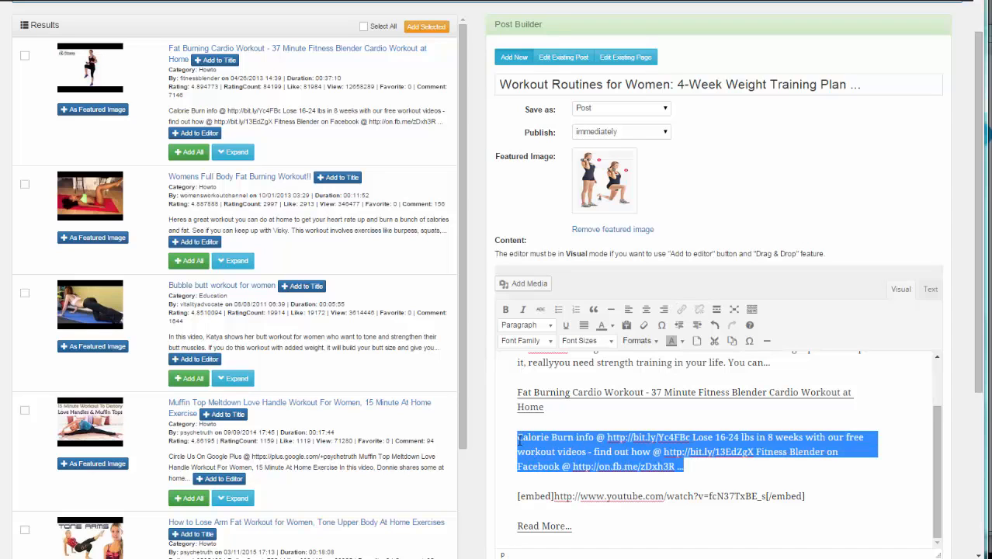
click(702, 463)
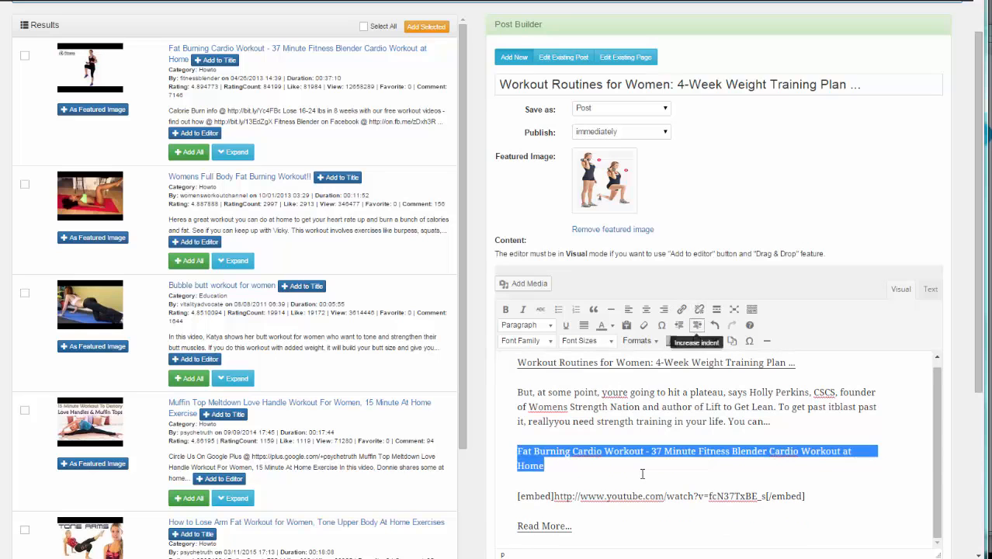
scroll(down, 3)
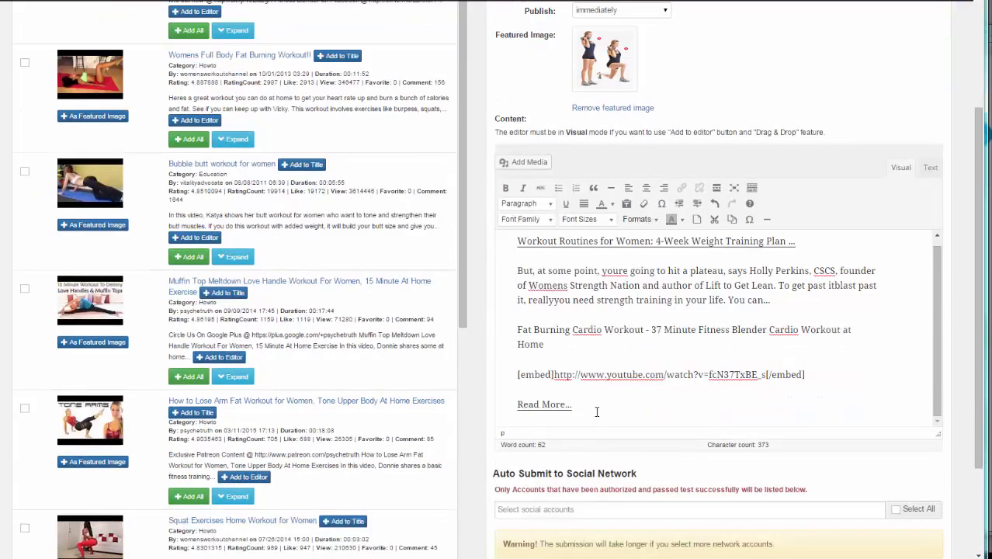
scroll(down, 3)
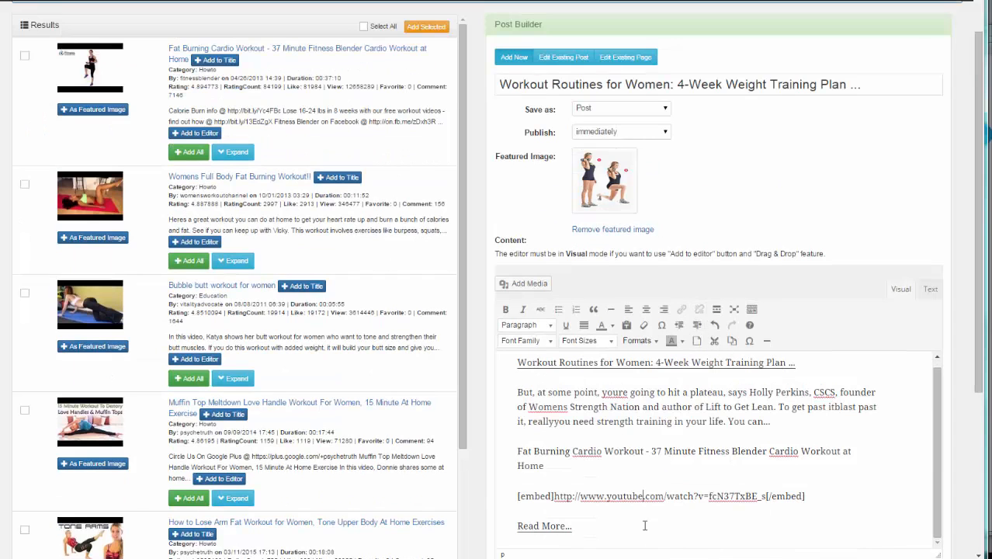
Step: Choose the Facebook page account under Auto Submit to Social Network and save the curated post
scroll(down, 3)
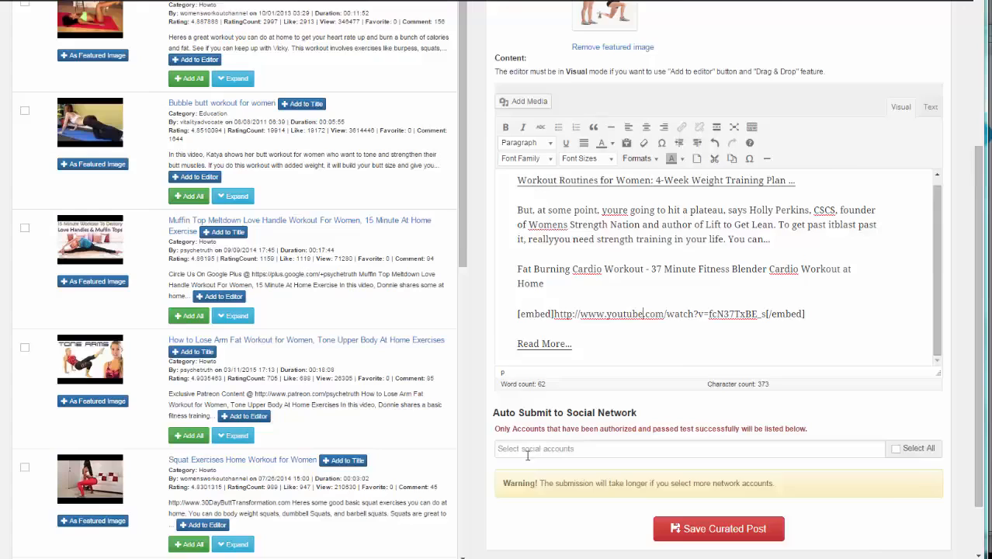
scroll(down, 3)
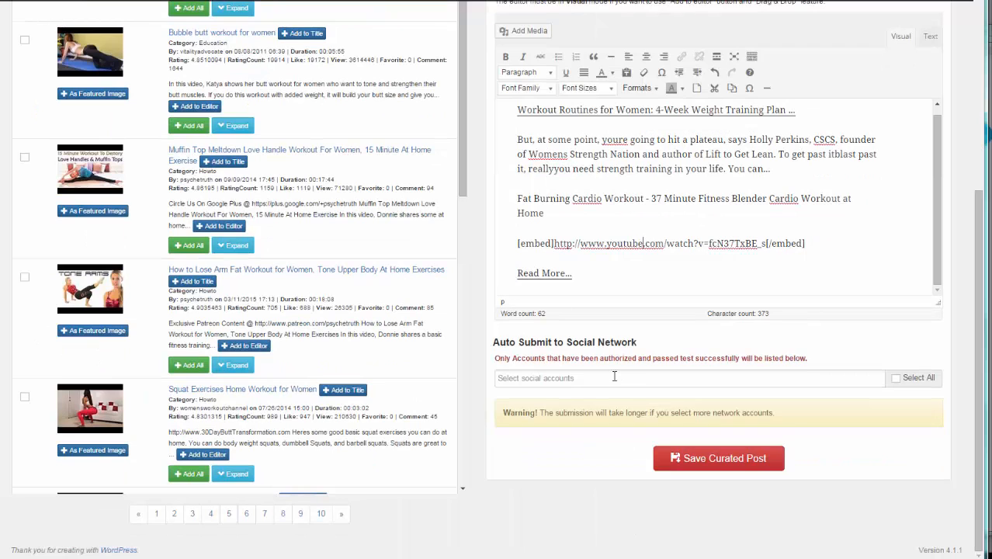
click(613, 378)
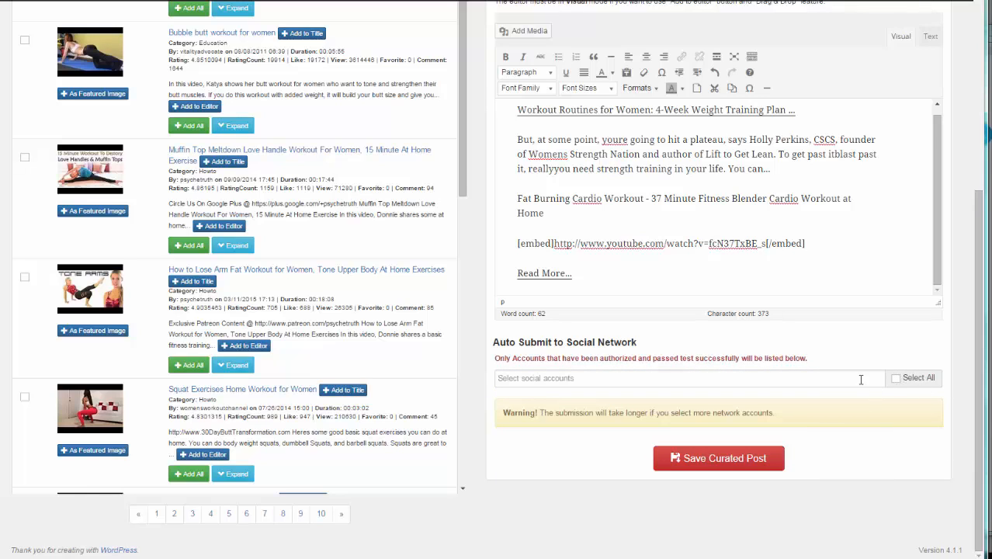
click(676, 378)
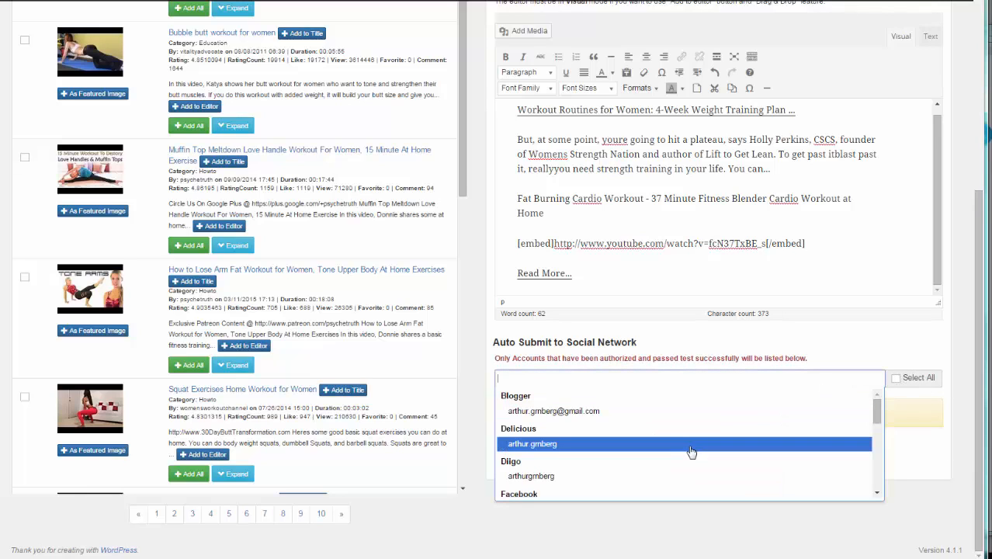
scroll(down, 3)
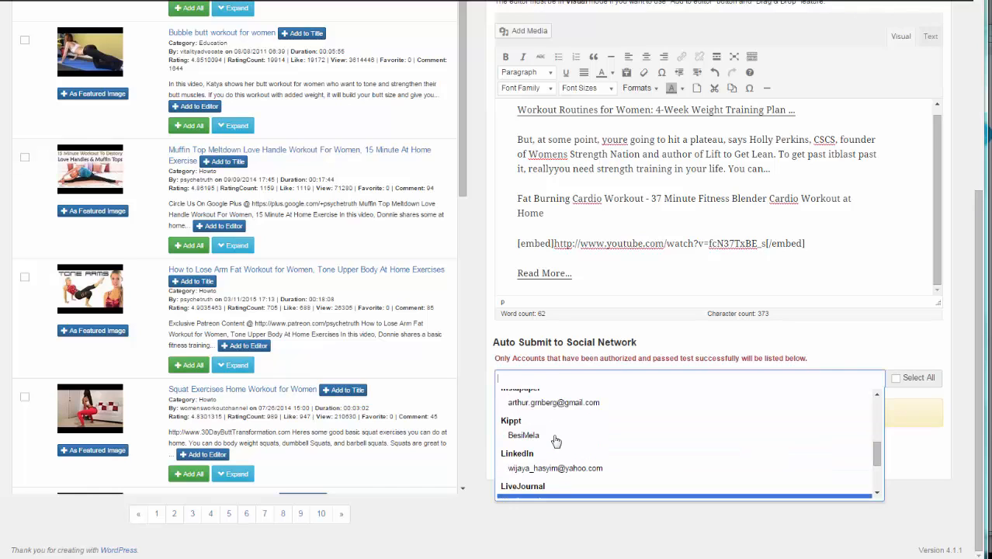
click(523, 435)
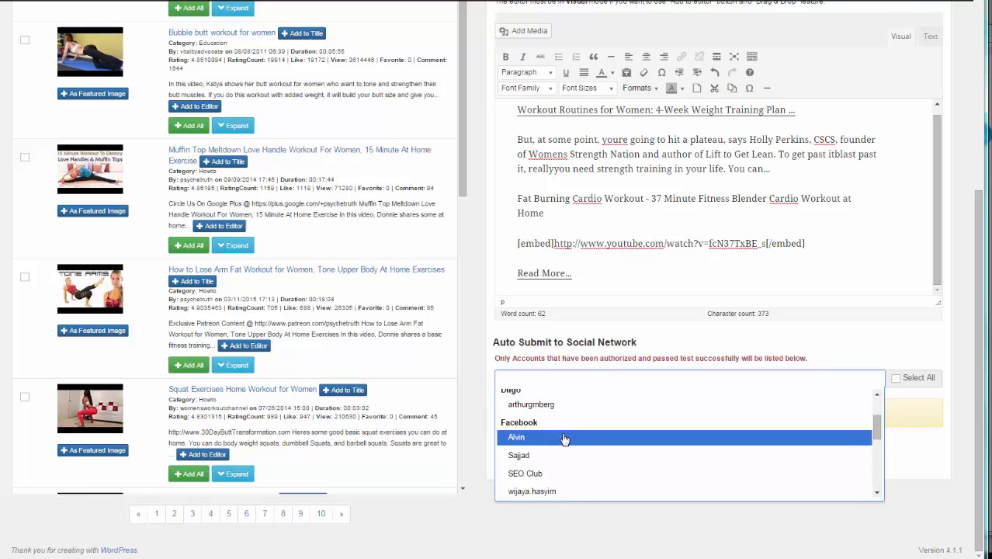
click(516, 437)
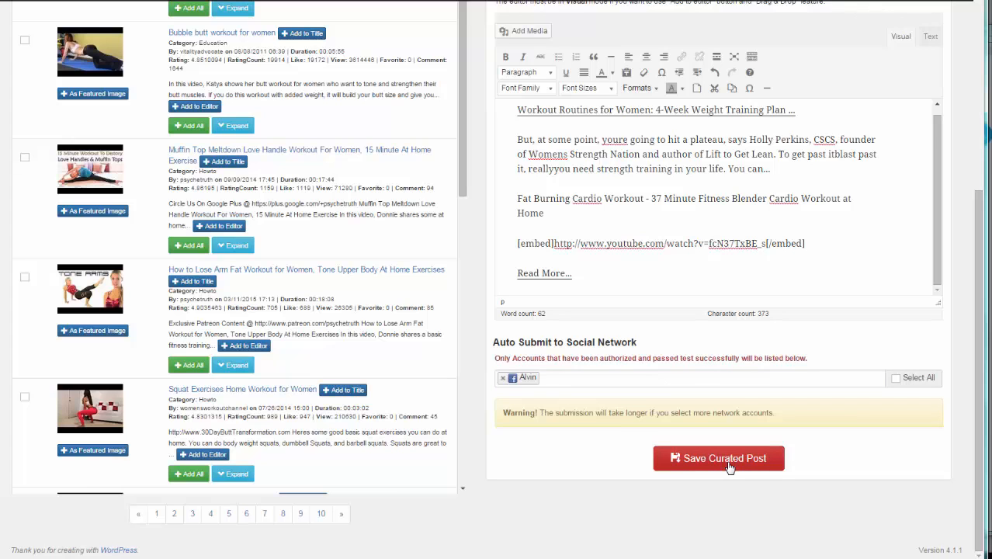
click(718, 458)
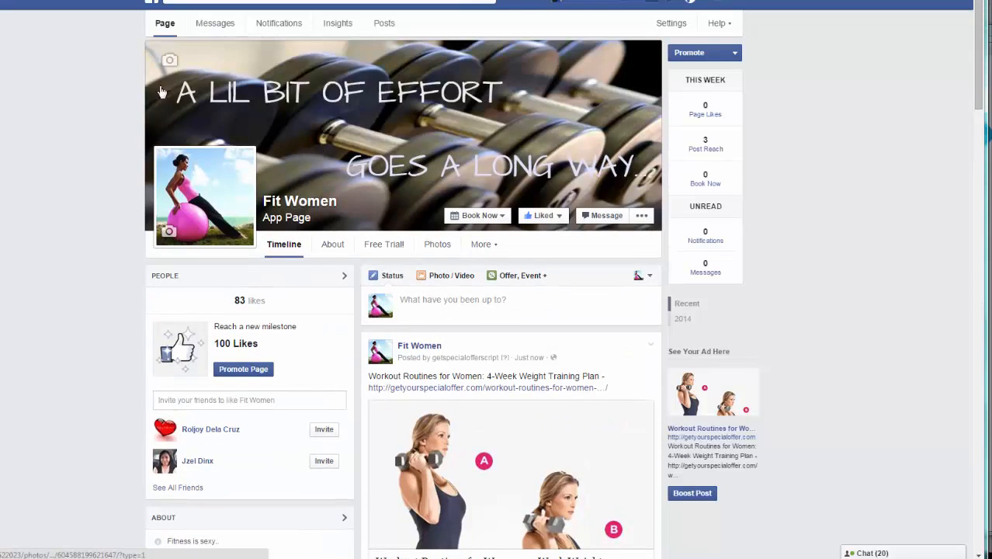
mouse_move(66, 131)
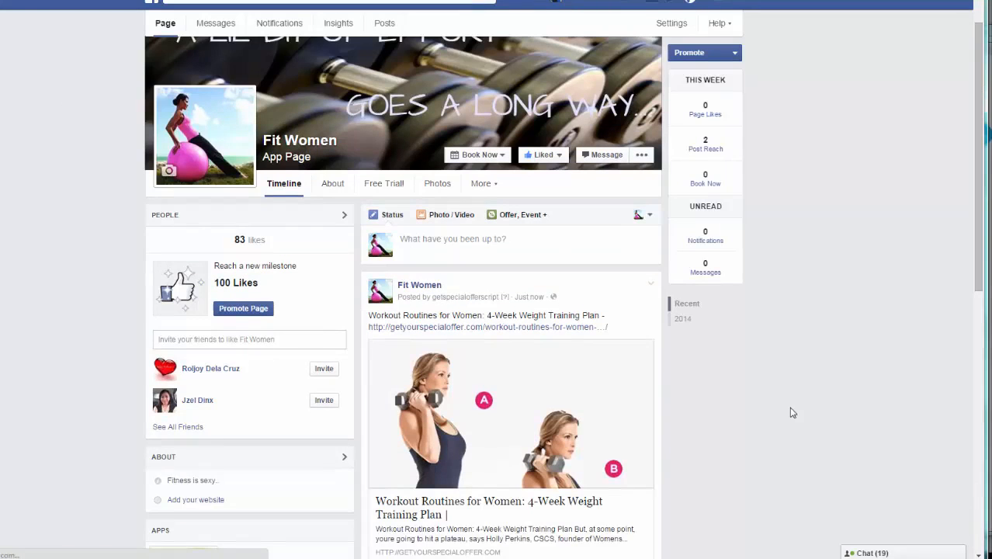
Step: Follow the Fit Women page's Workout Routines post link to the published blog article
scroll(down, 3)
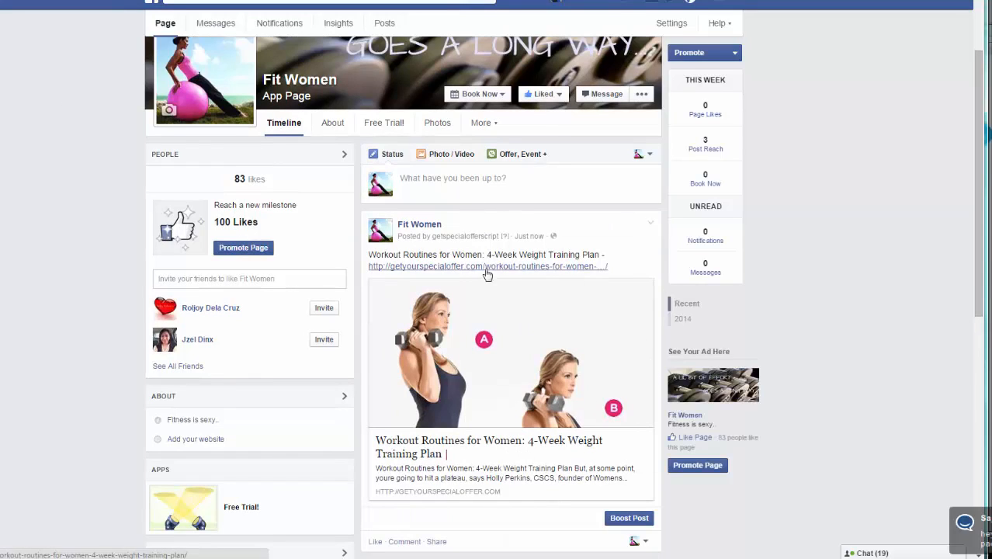
mouse_move(544, 317)
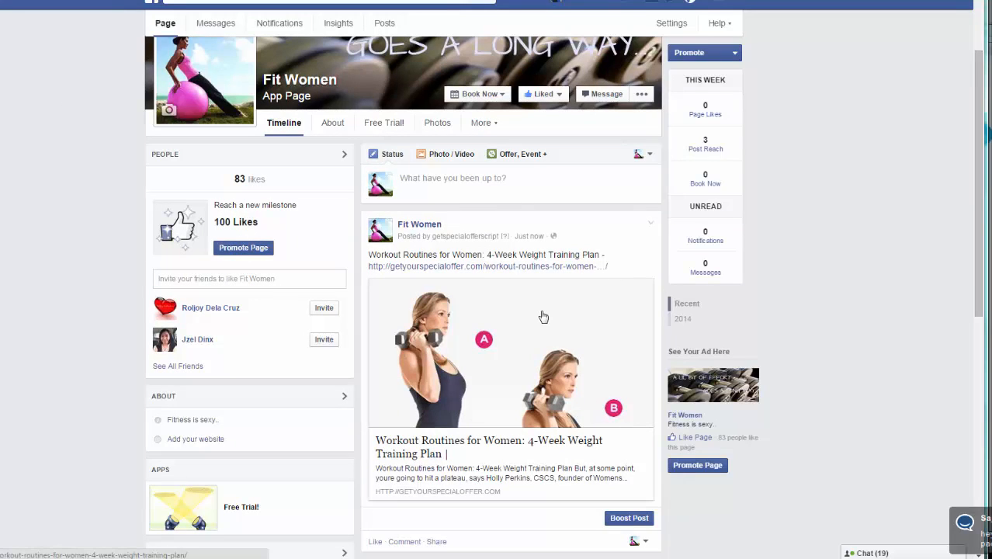
mouse_move(486, 278)
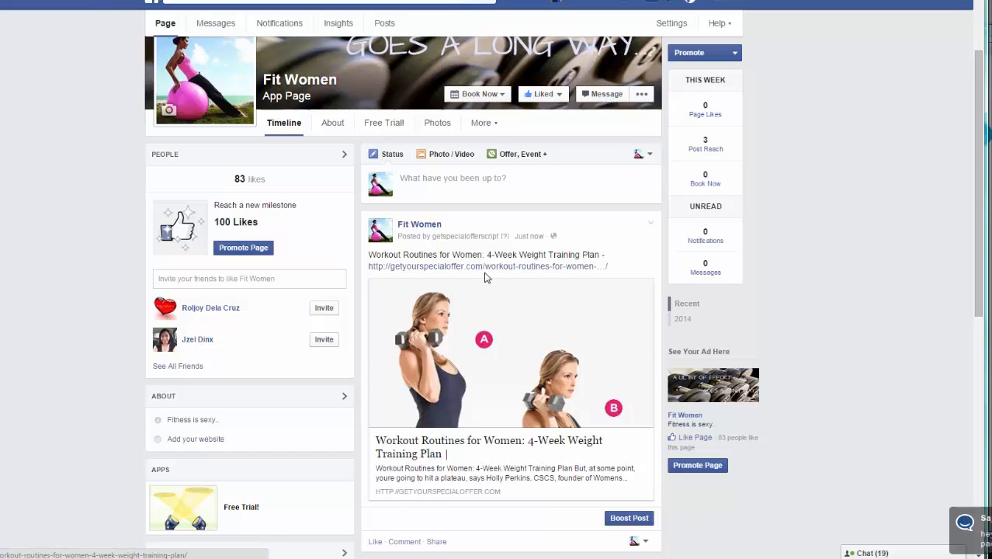
click(488, 266)
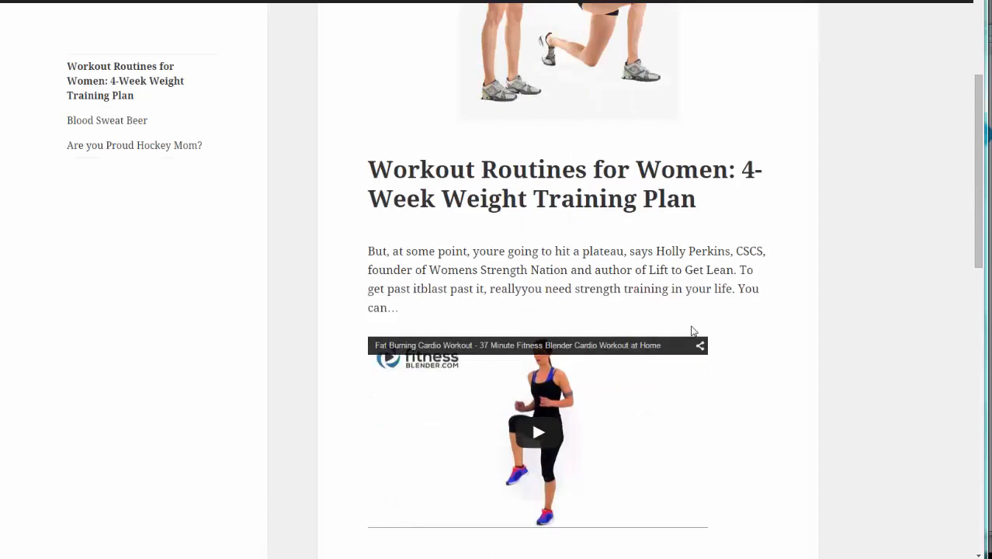
mouse_move(792, 408)
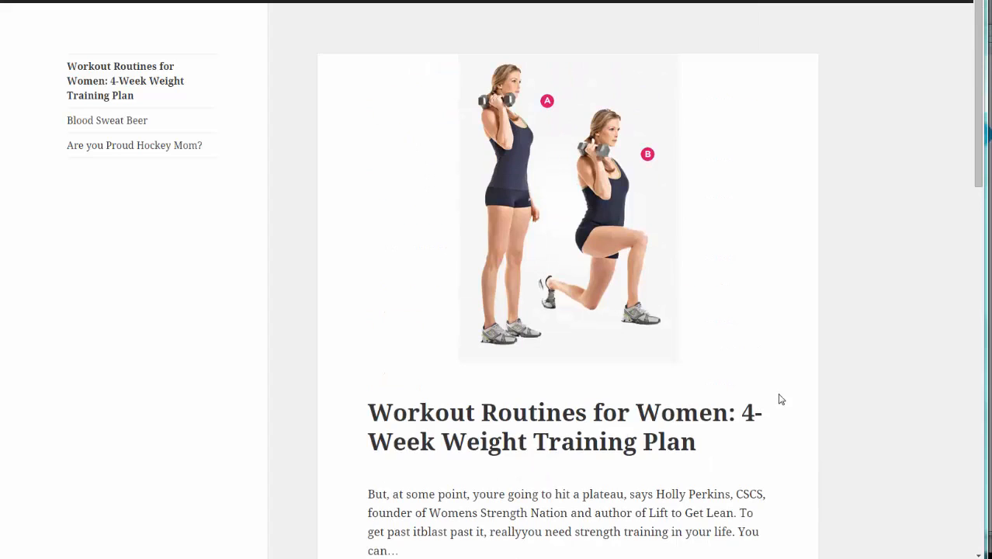
mouse_move(773, 392)
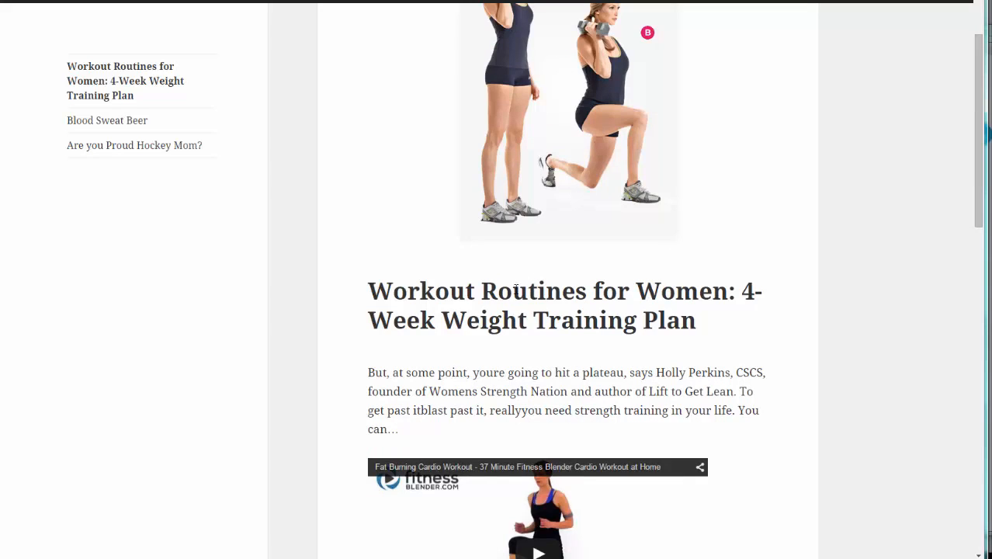
scroll(down, 3)
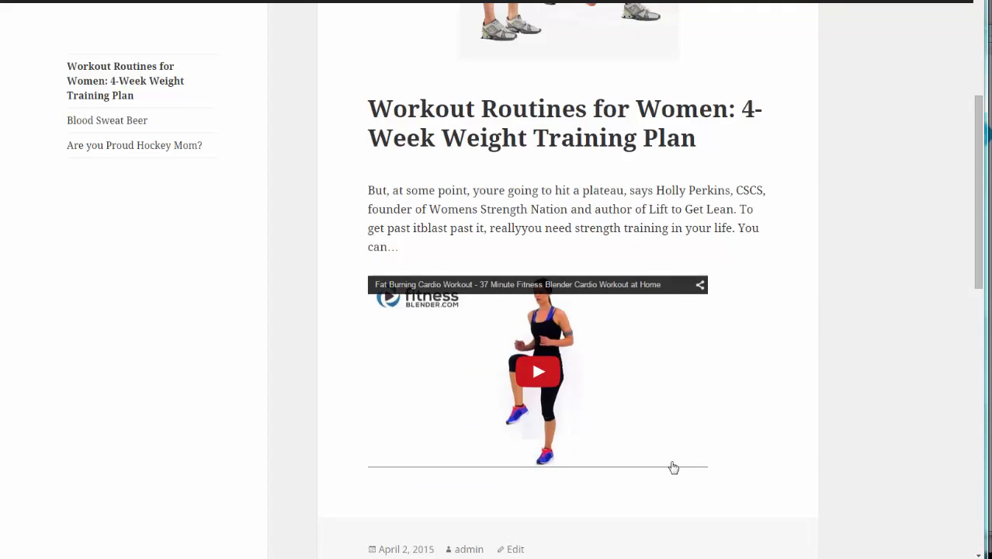
mouse_move(694, 464)
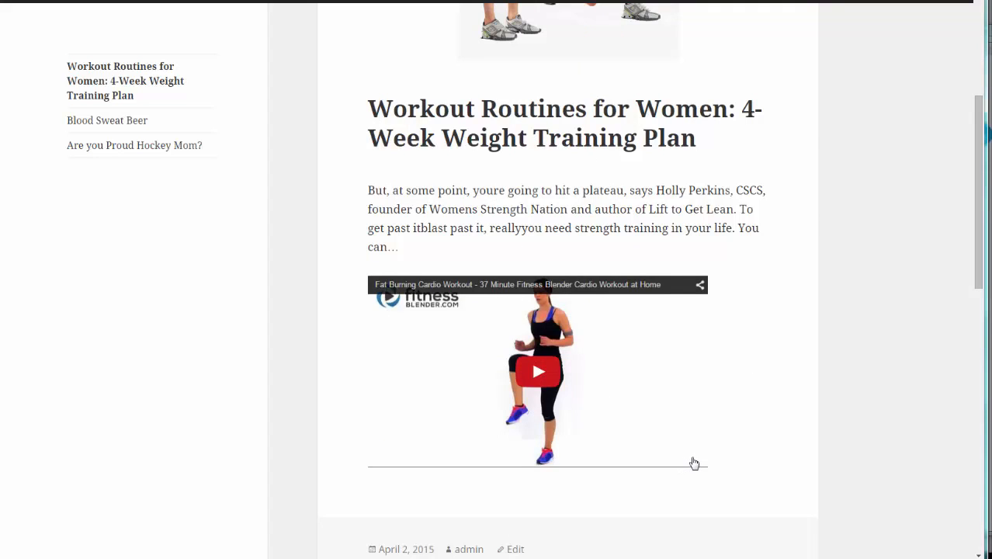
mouse_move(670, 503)
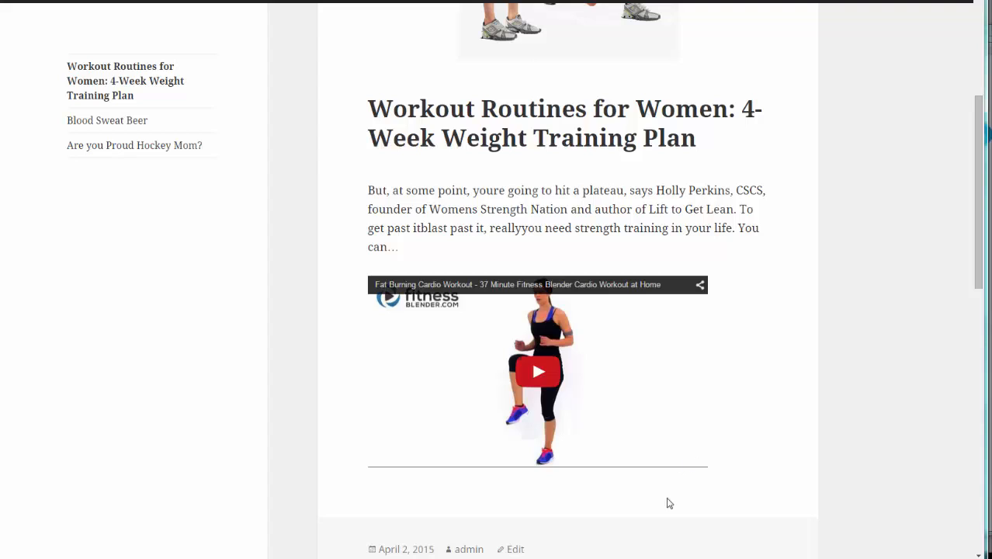